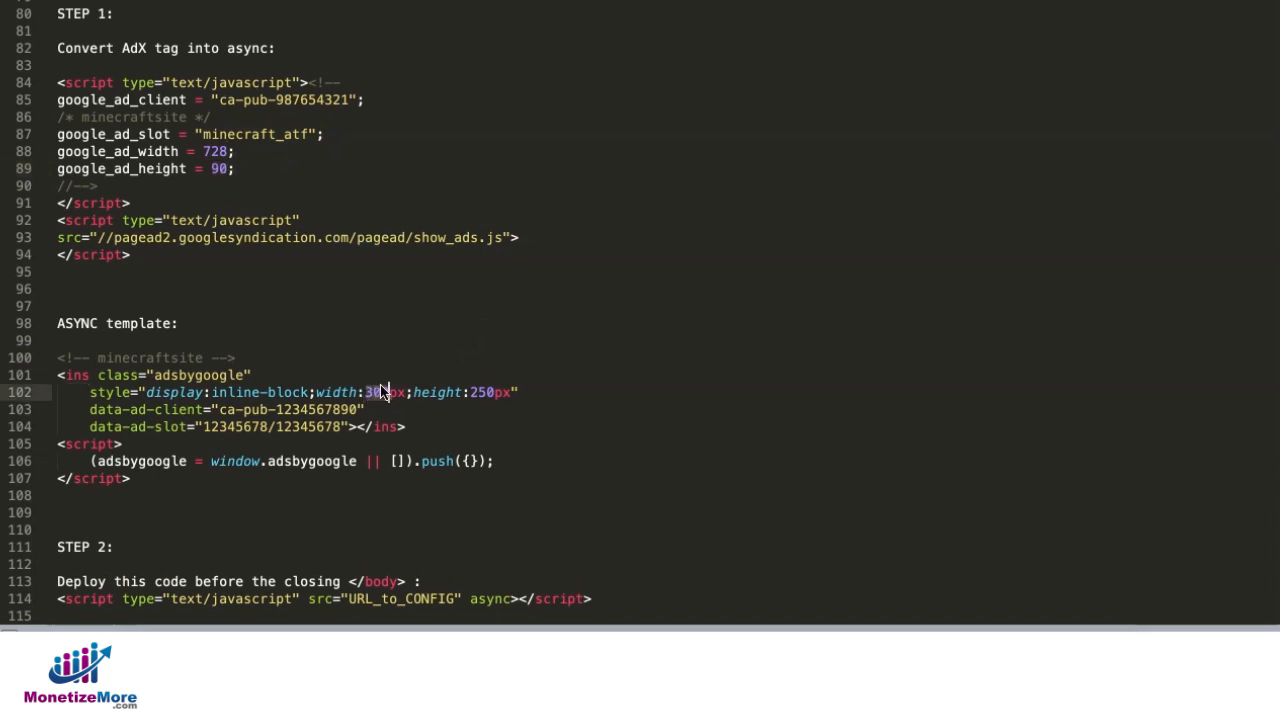
Give the async template width 728 and height 90 from the old tag
{"action": "type", "text": "728"}
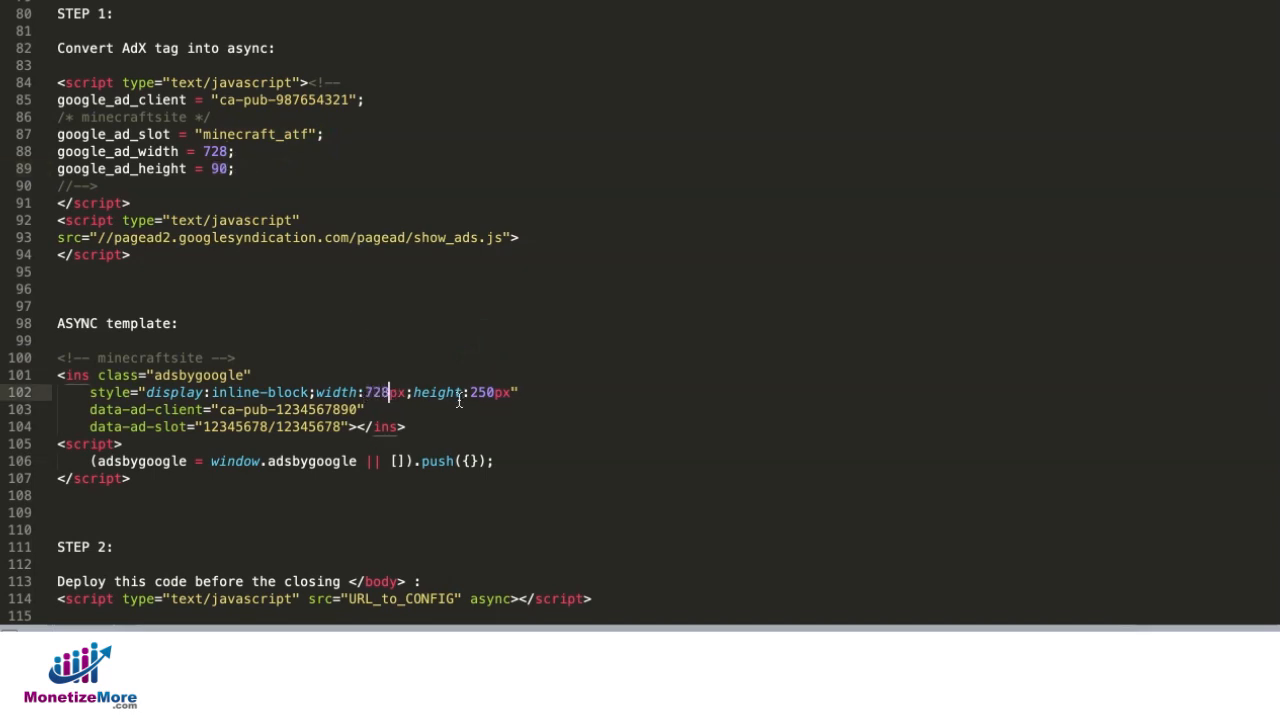
{"action": "double_click", "coordinate": [480, 392]}
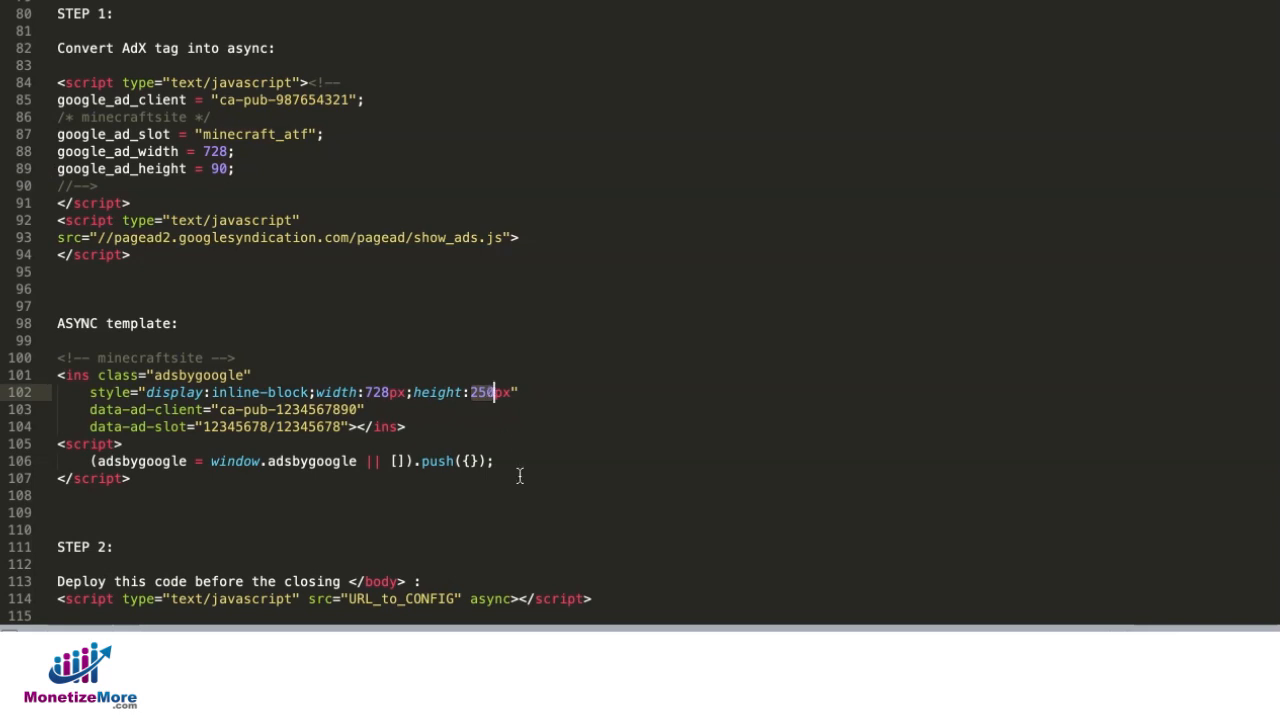
{"action": "type", "text": "90"}
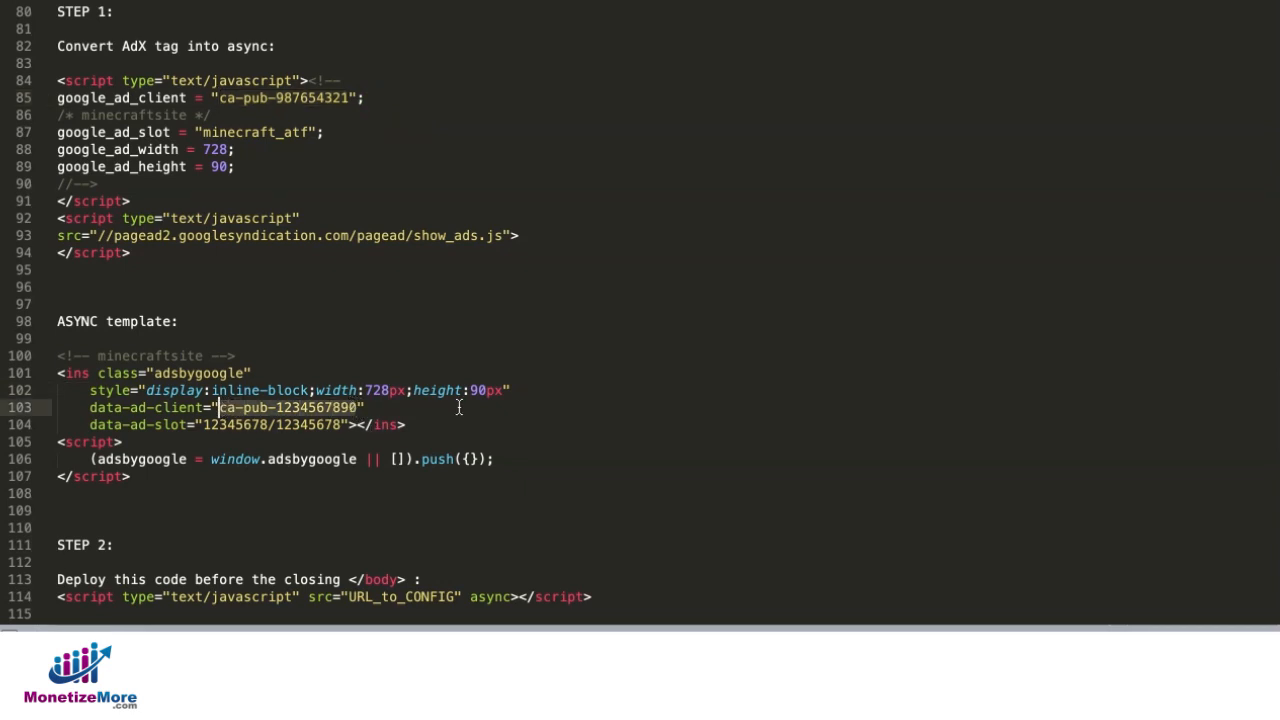
Fill in client ca-pub-987654321 and slot minecraft_atf in the async template
{"action": "type", "text": "ca-pub-987654321"}
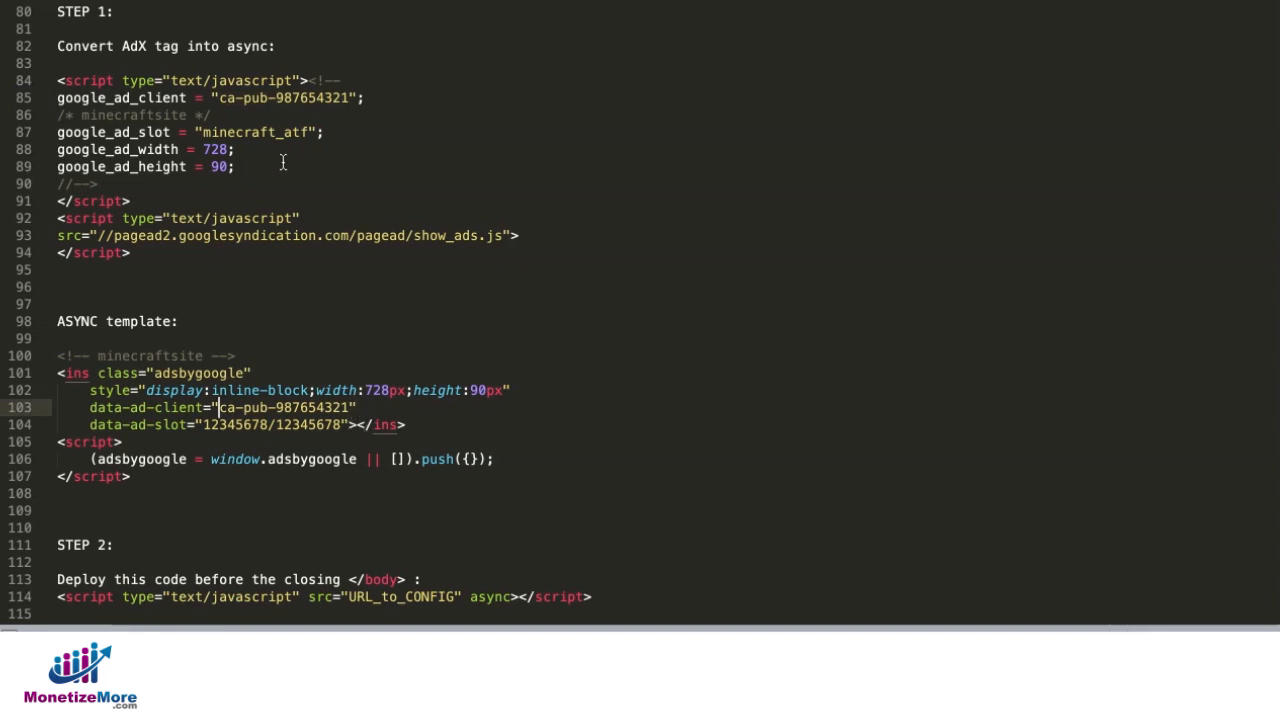
{"action": "mouse_move", "coordinate": [176, 200]}
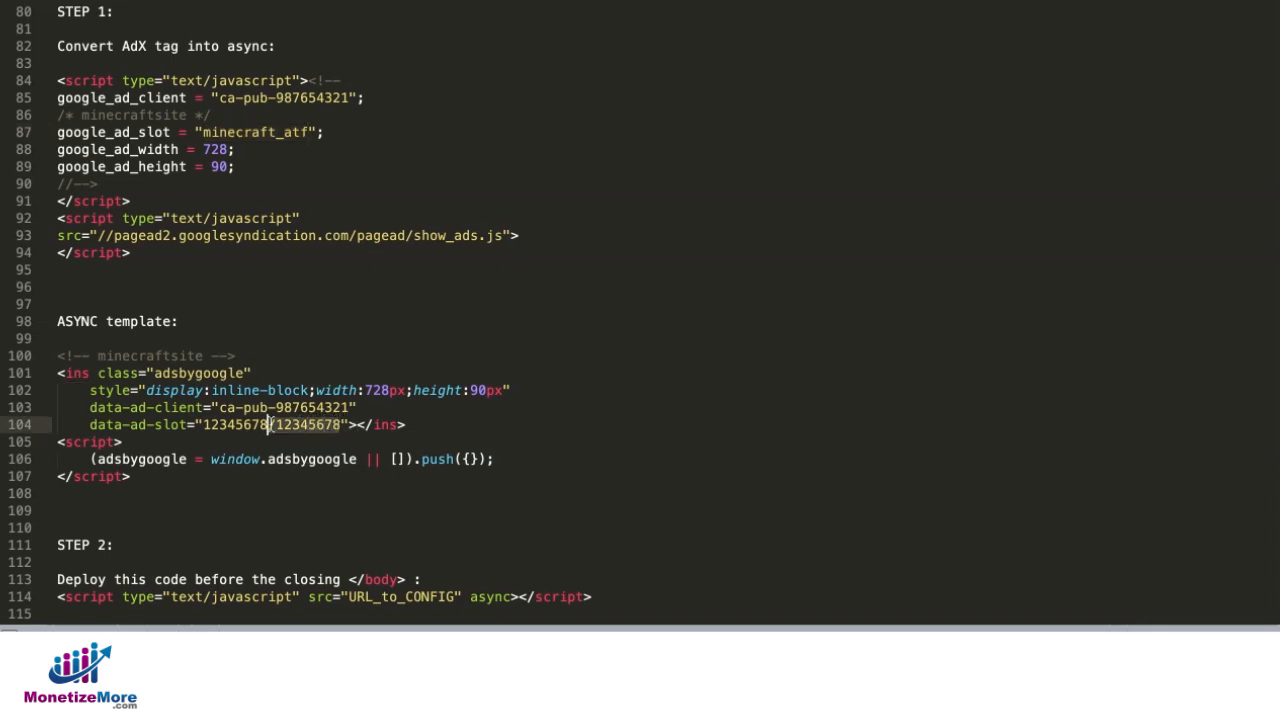
{"action": "double_click", "coordinate": [230, 424]}
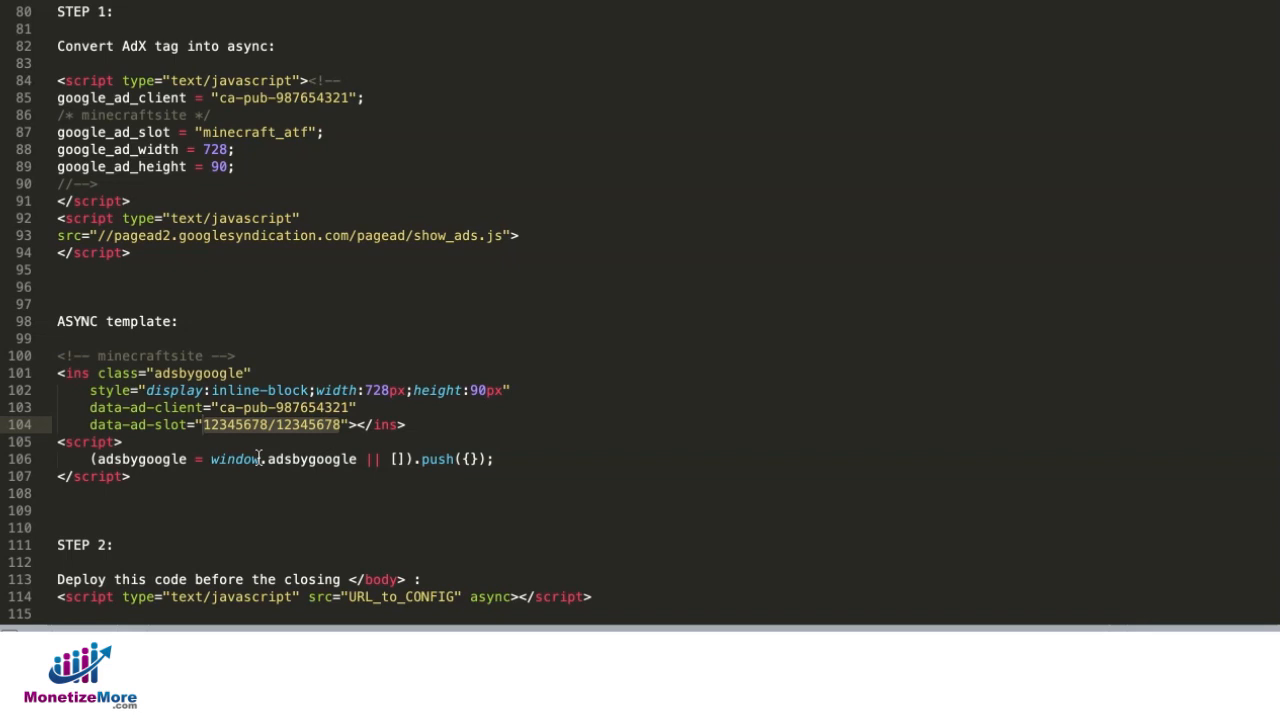
{"action": "type", "text": "minecraft_atf"}
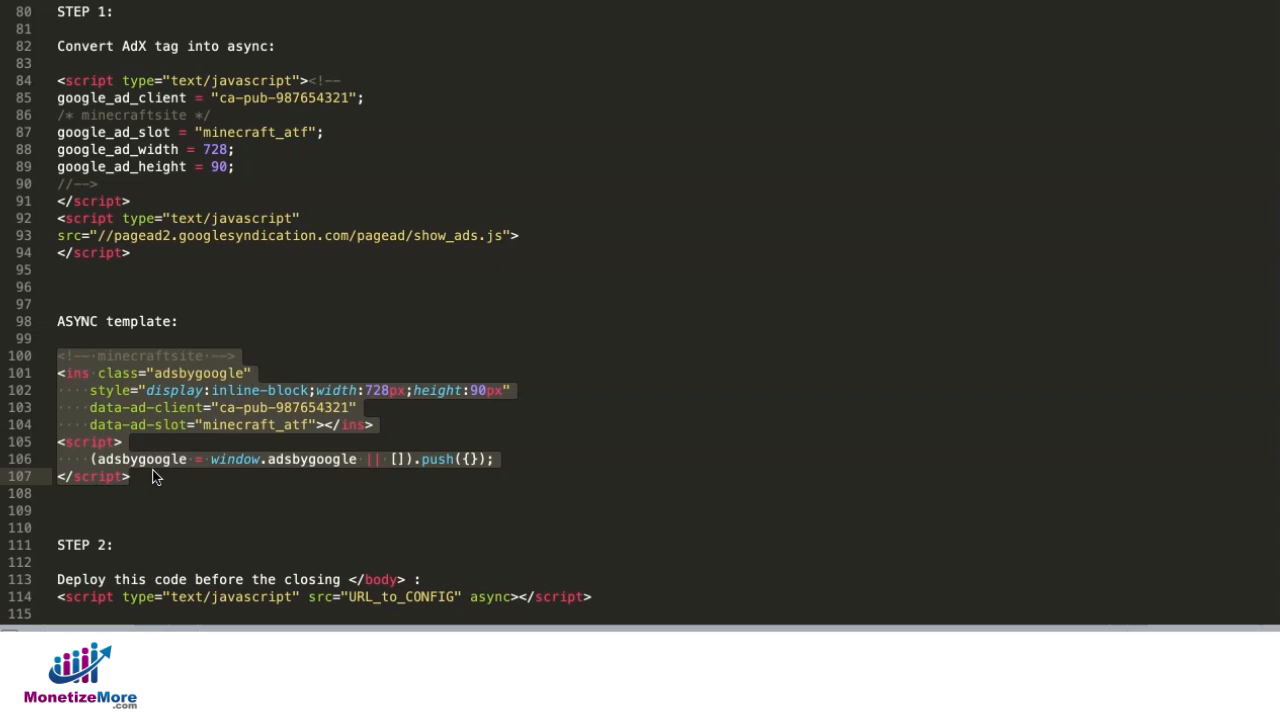
{"action": "mouse_move", "coordinate": [204, 482]}
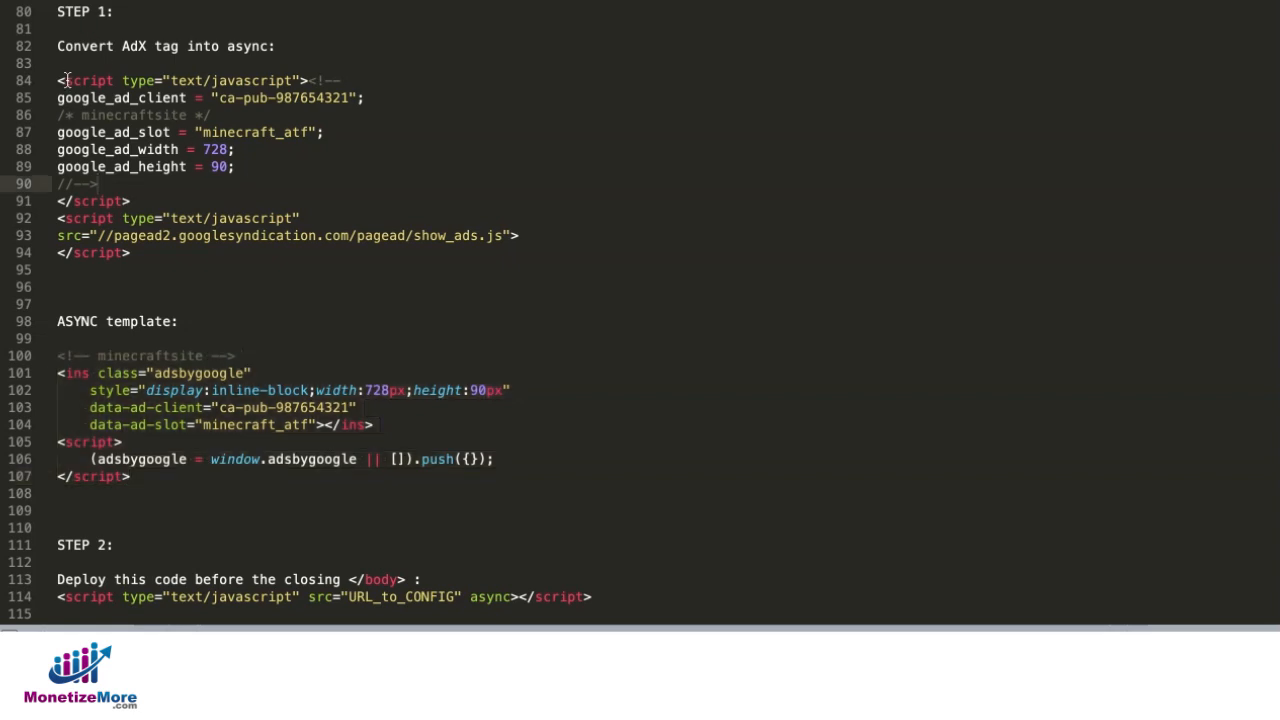
{"action": "left_click_drag", "start_coordinate": [58, 80], "coordinate": [130, 252]}
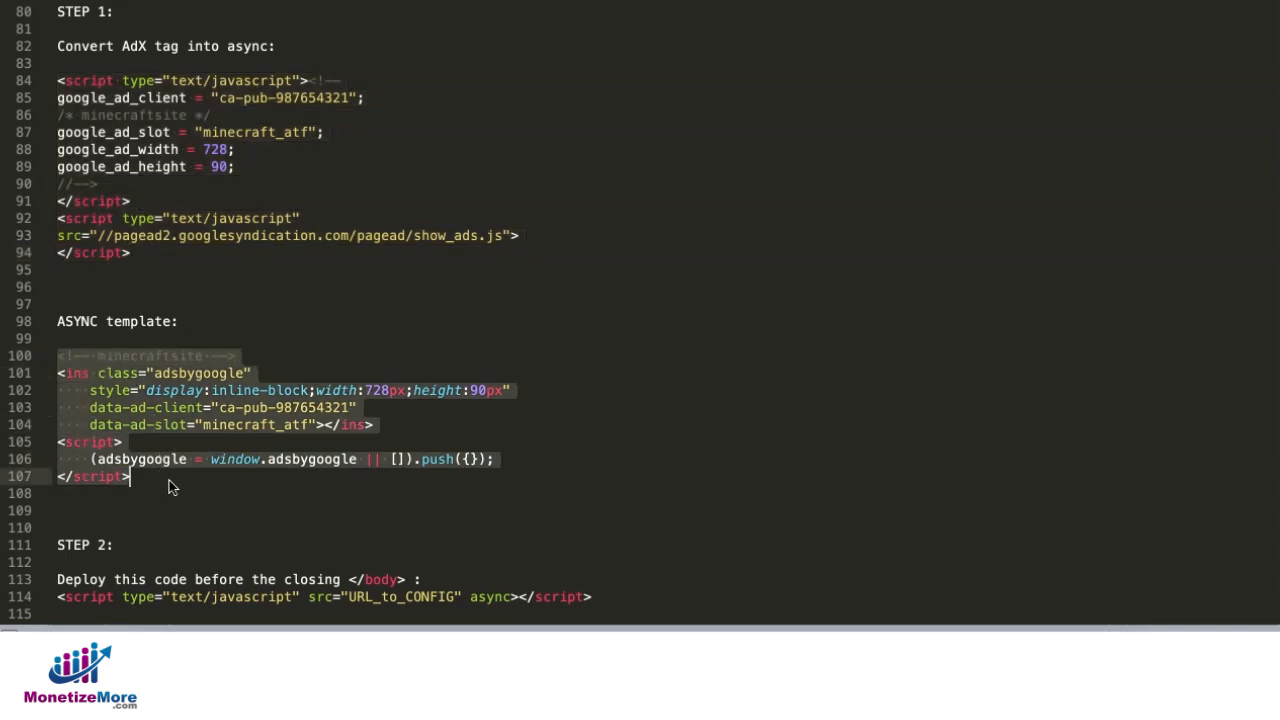
{"action": "scroll", "scroll_direction": "down", "scroll_amount": 3}
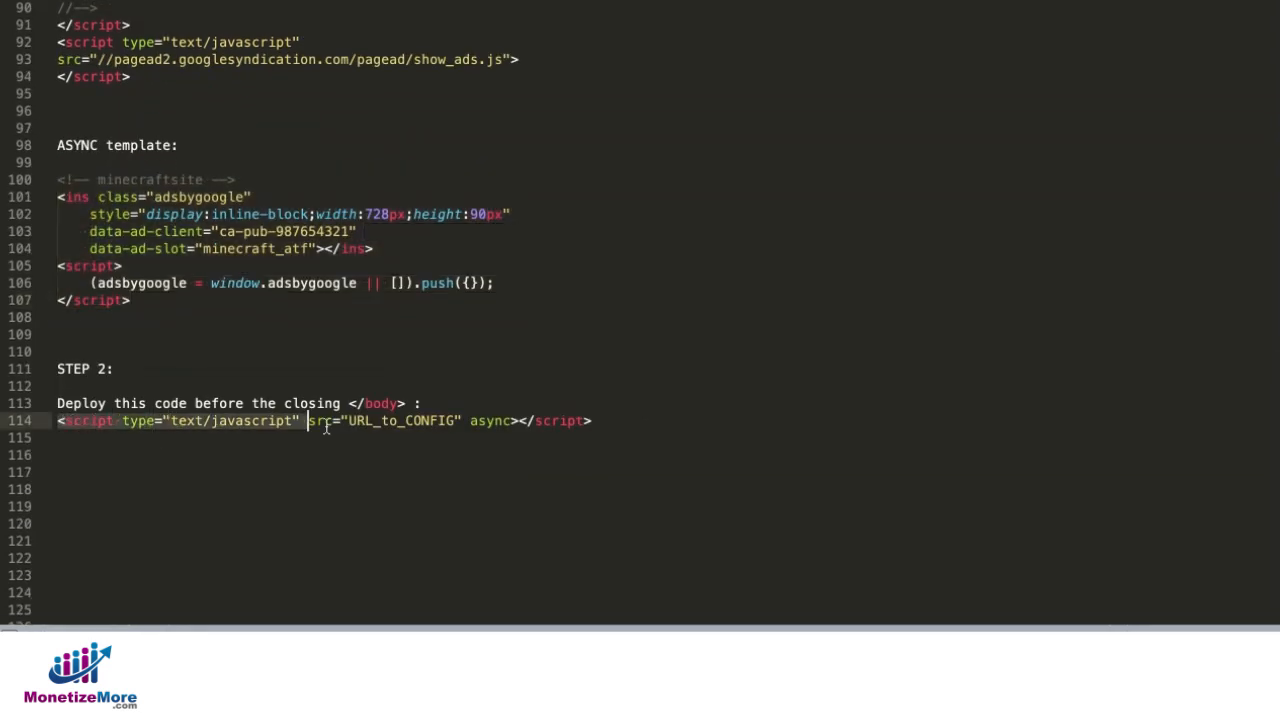
Select the Step 2 script line that goes before the closing body tag for copying
{"action": "left_click_drag", "start_coordinate": [308, 420], "coordinate": [590, 420]}
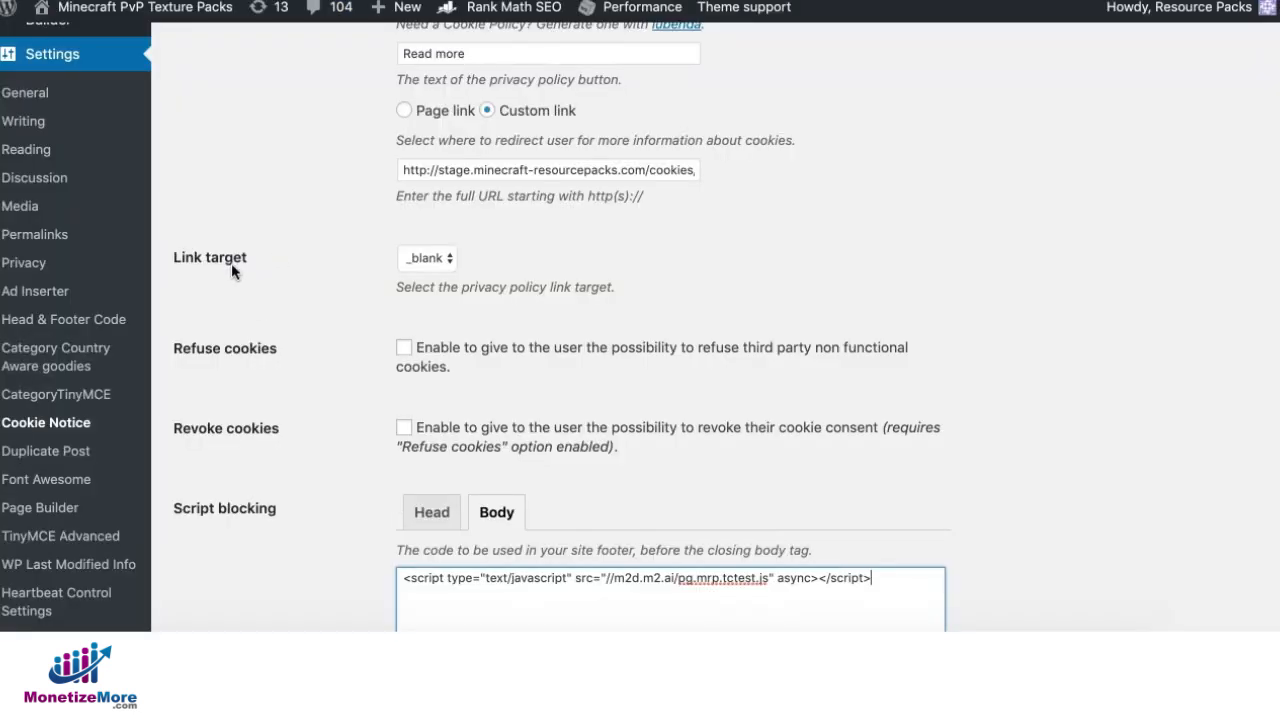
{"action": "mouse_move", "coordinate": [268, 200]}
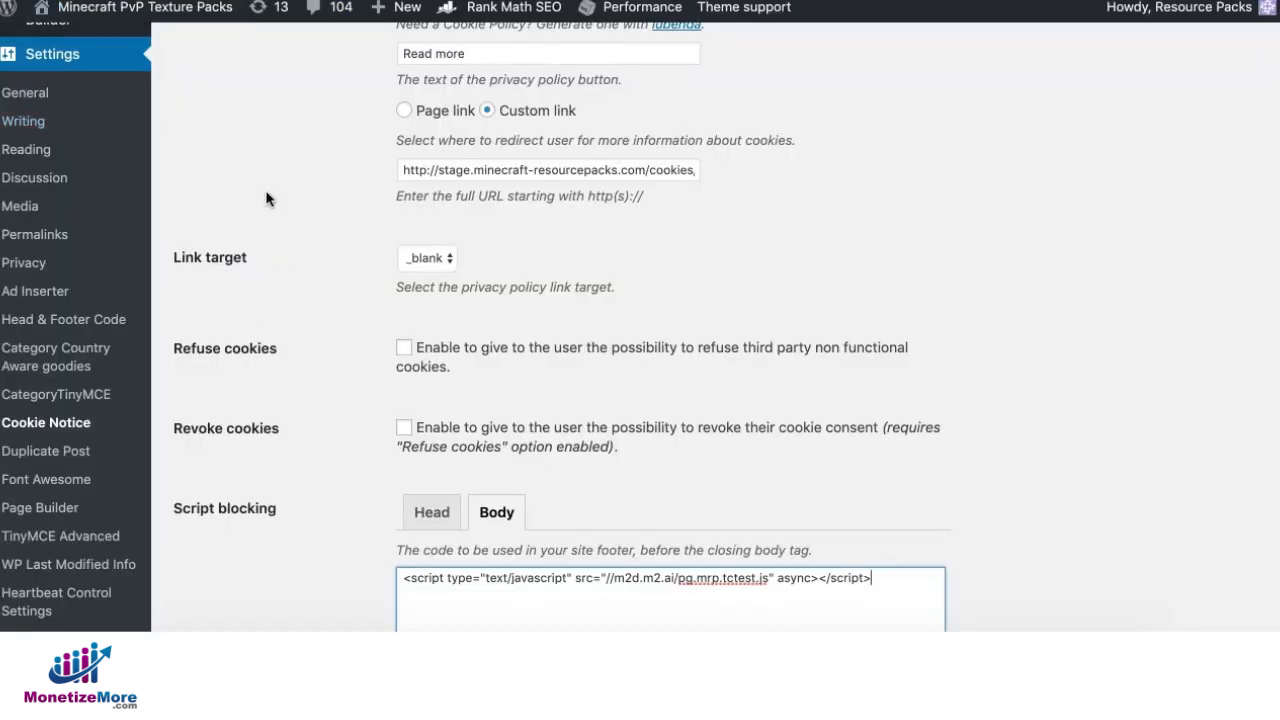
{"action": "scroll", "scroll_direction": "down", "scroll_amount": 3}
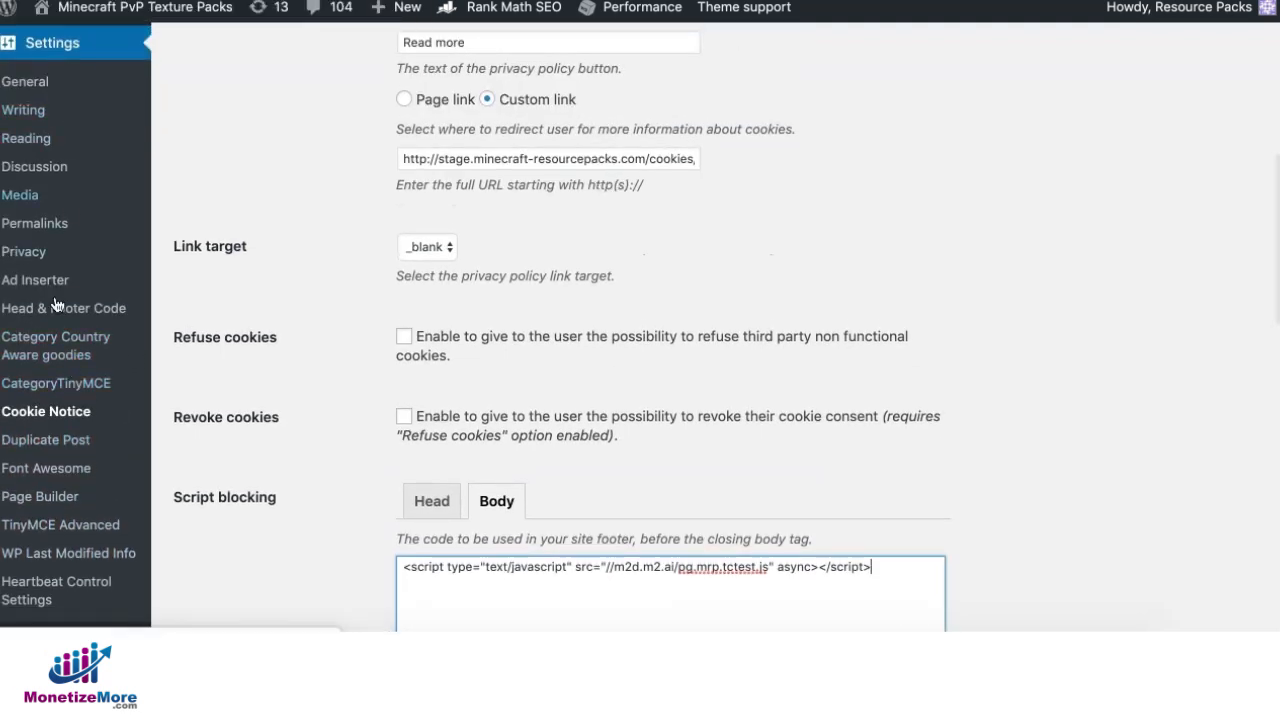
{"action": "scroll", "scroll_direction": "down", "scroll_amount": 3}
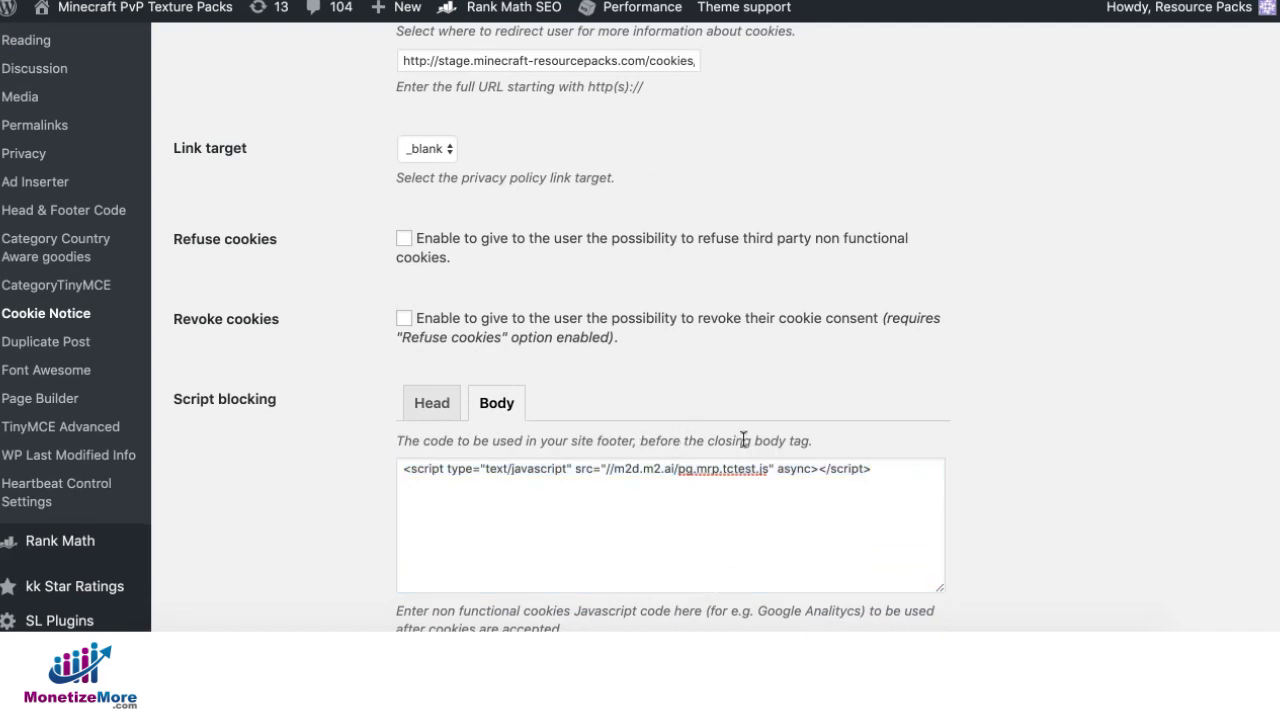
{"action": "mouse_move", "coordinate": [1010, 456]}
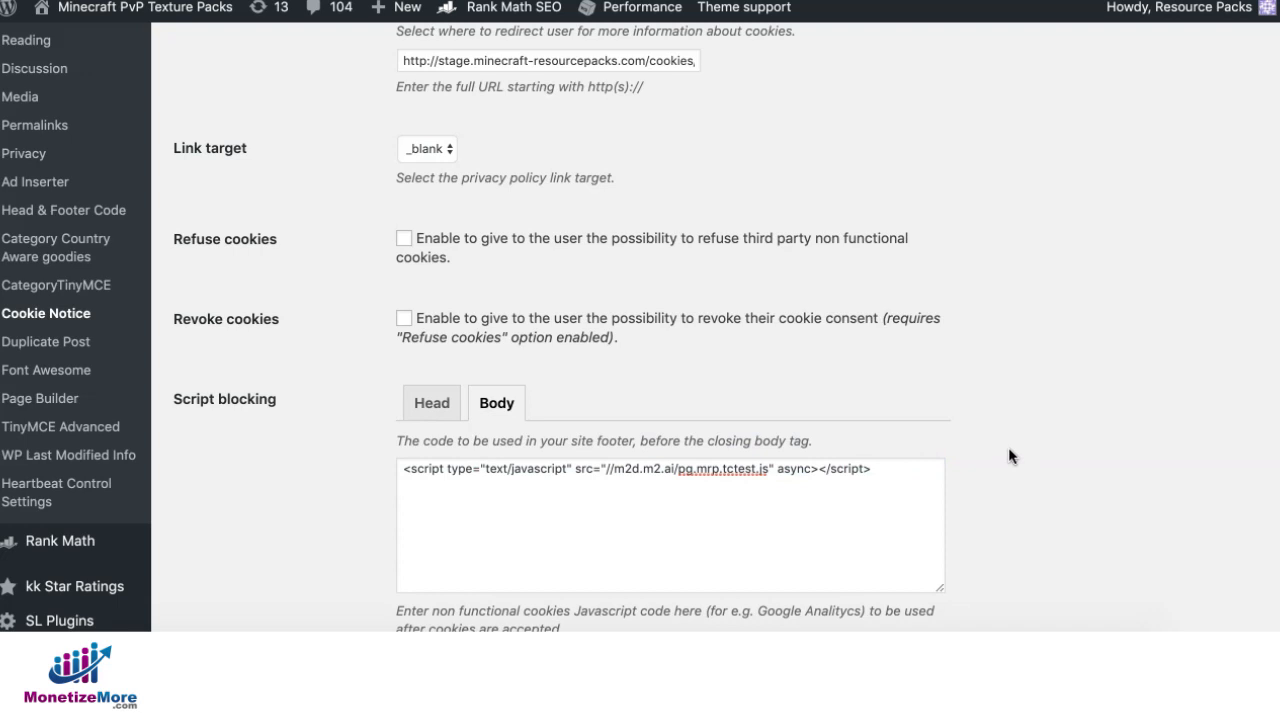
{"action": "mouse_move", "coordinate": [1062, 520]}
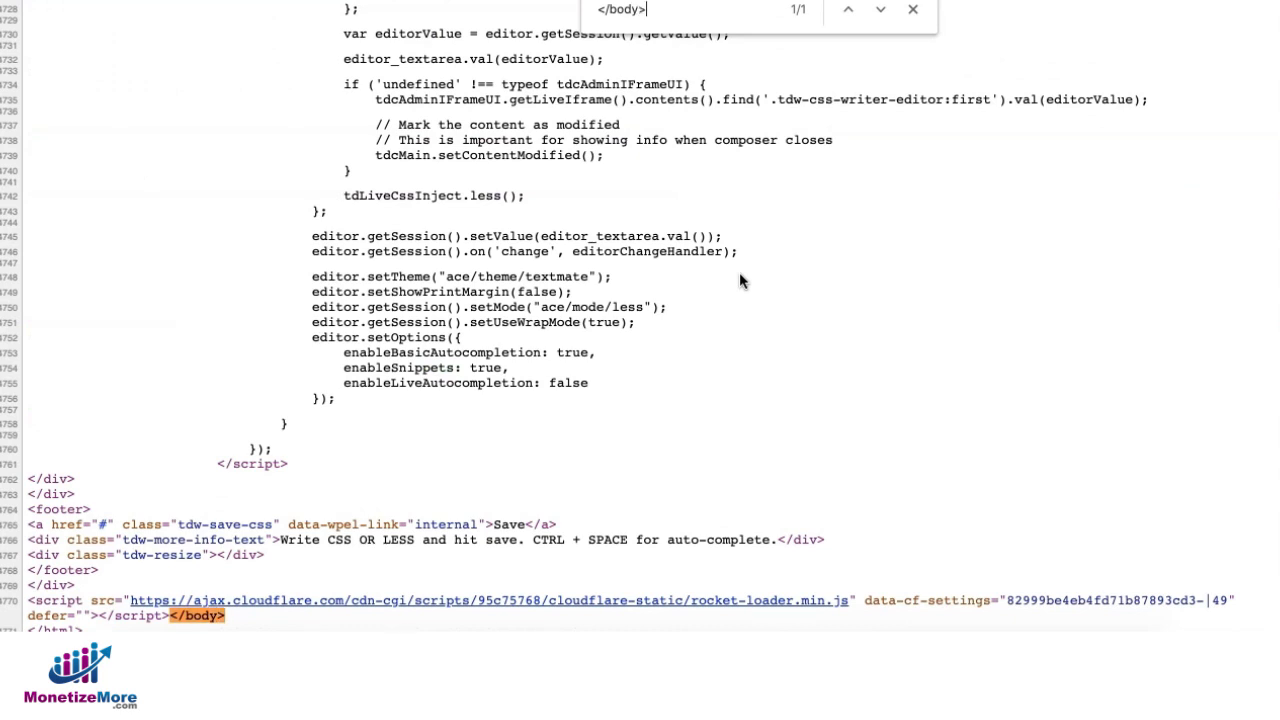
{"action": "mouse_move", "coordinate": [16, 620]}
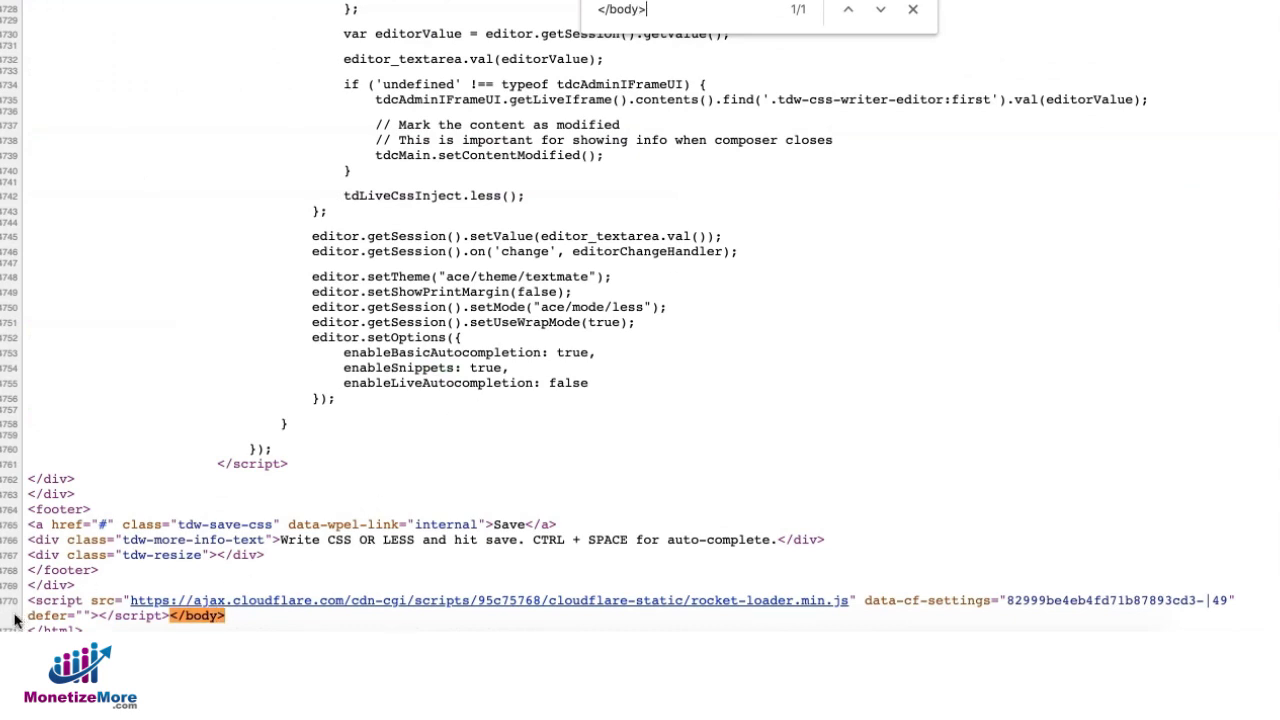